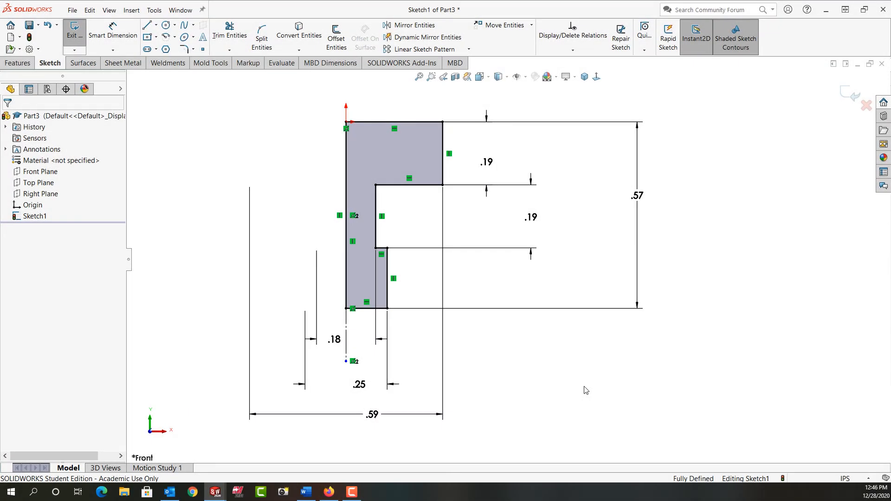
mouse_move(363, 393)
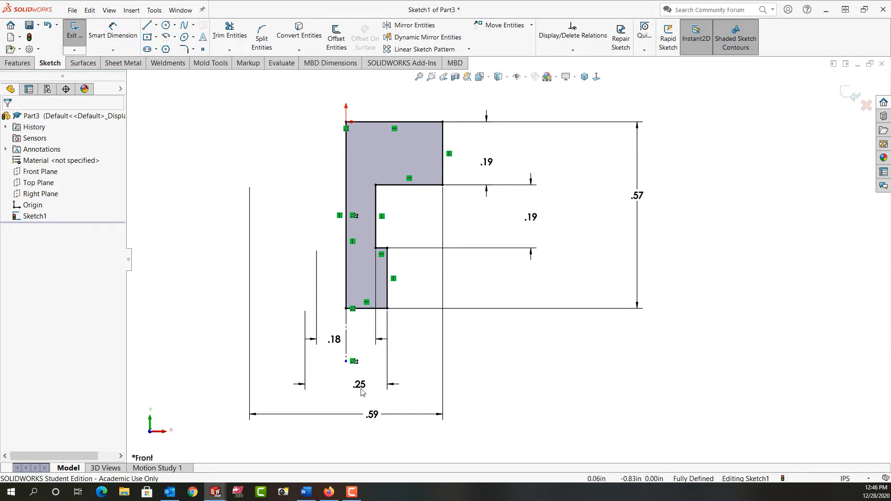
mouse_move(337, 404)
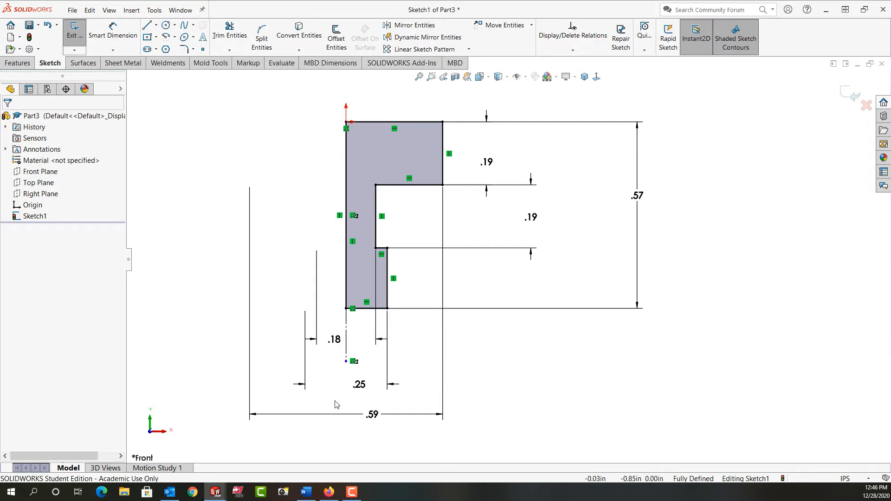
mouse_move(335, 405)
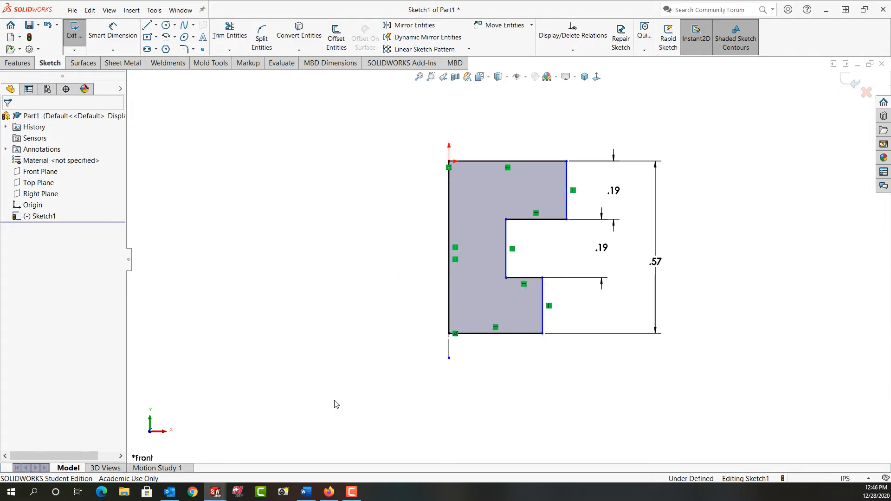
mouse_move(329, 347)
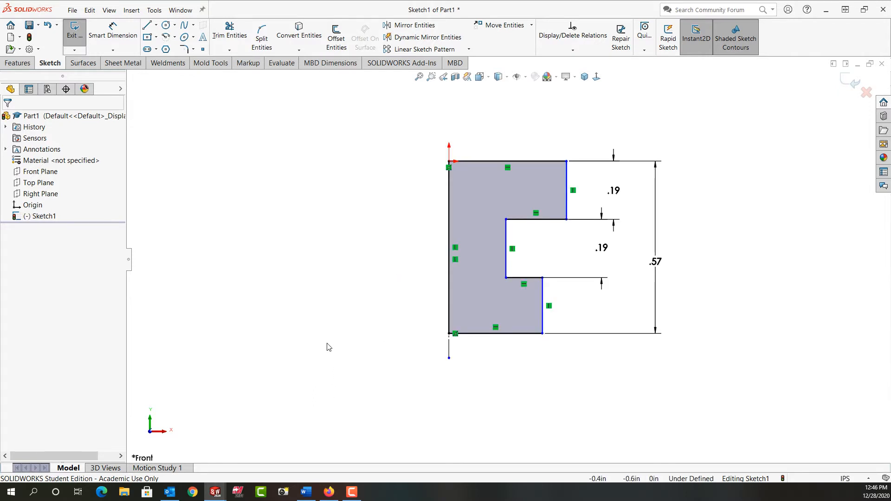
Step: Dimension the inner vertical edge as a .18 diameter across the centerline
left_click(113, 35)
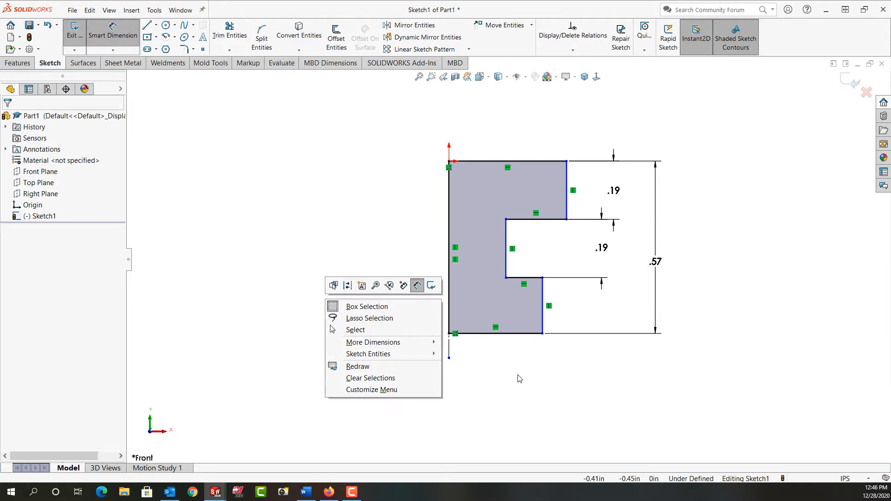
mouse_move(506, 269)
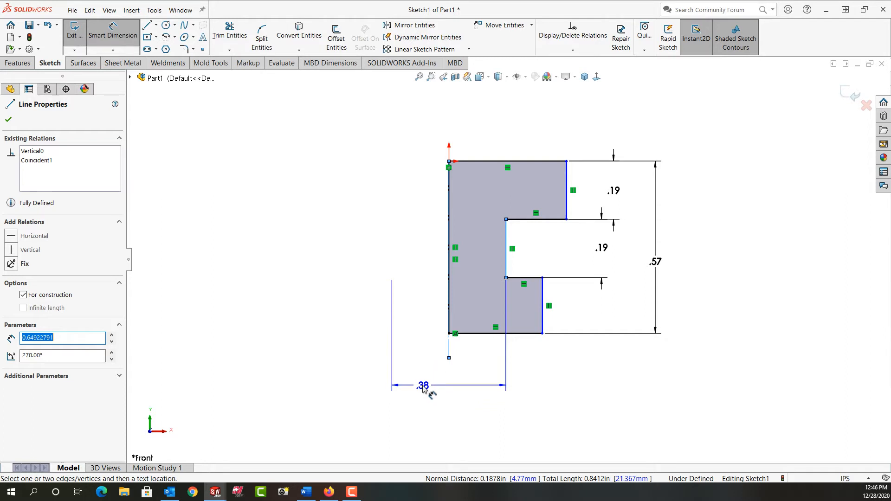
left_click(7, 119)
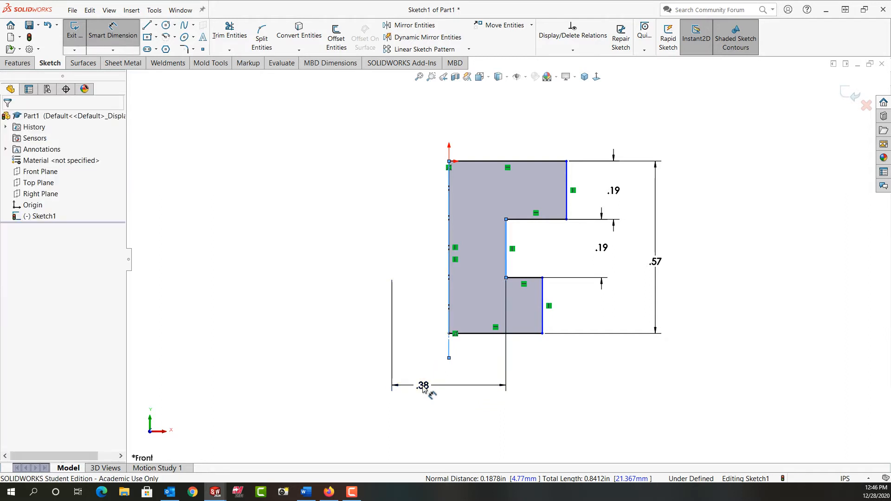
left_click(423, 386)
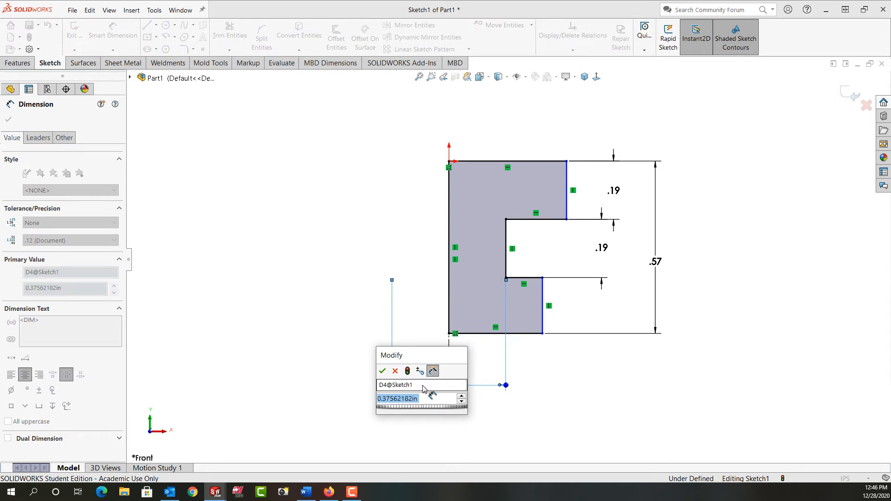
mouse_move(424, 390)
type(".18")
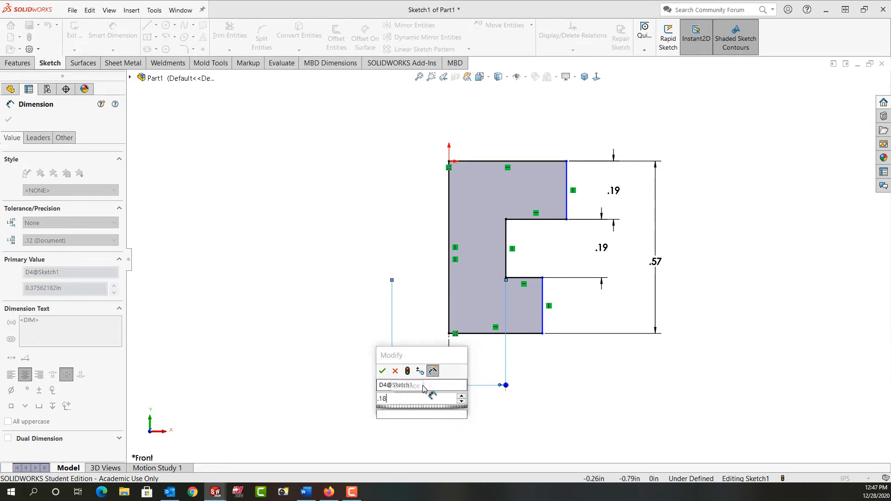
left_click(382, 372)
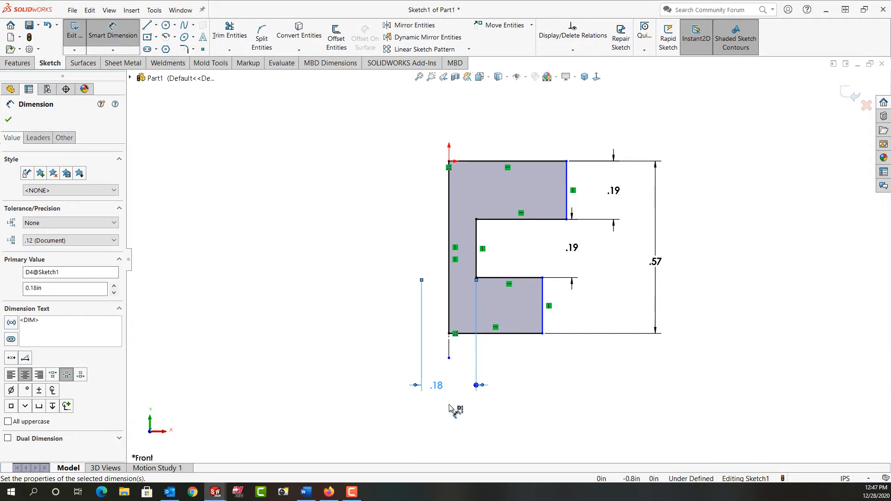
mouse_move(497, 403)
type(".250")
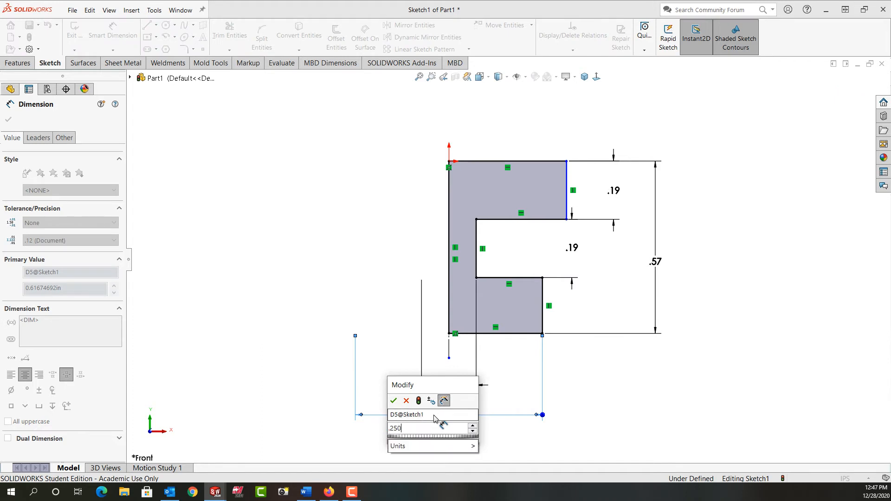
Step: Accept the .25 diameter dimension on the lower outer edge
left_click(393, 400)
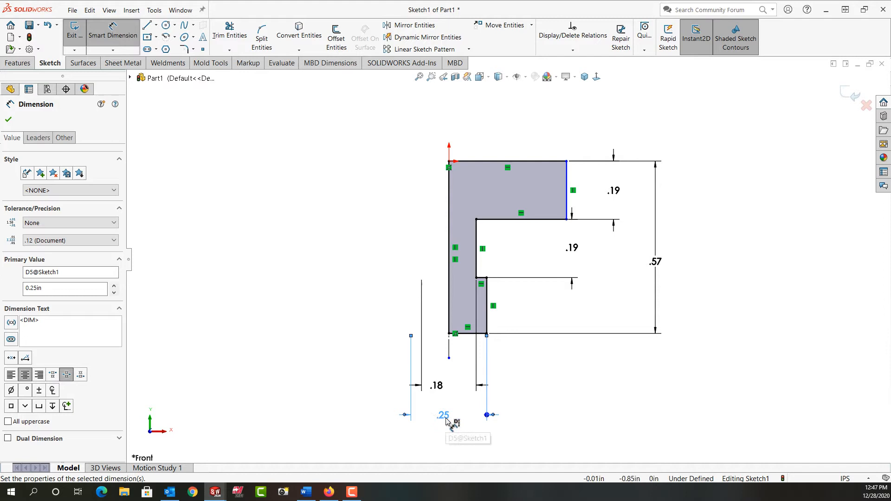
mouse_move(550, 268)
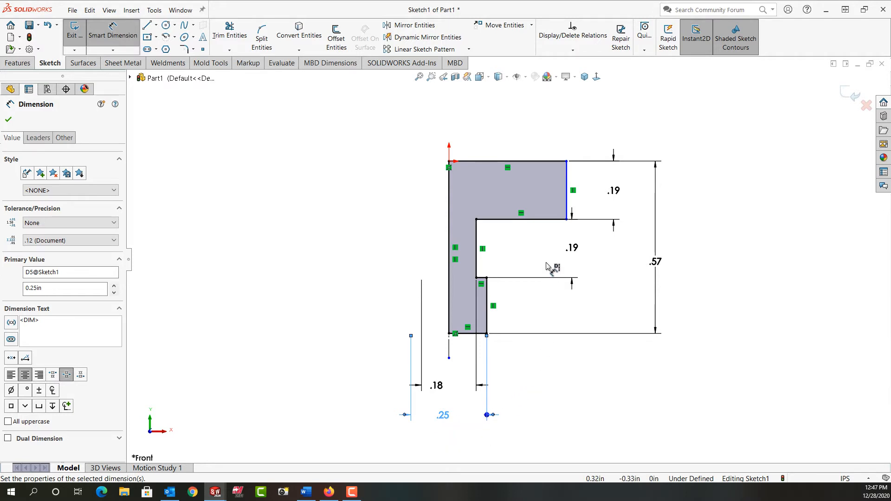
mouse_move(568, 213)
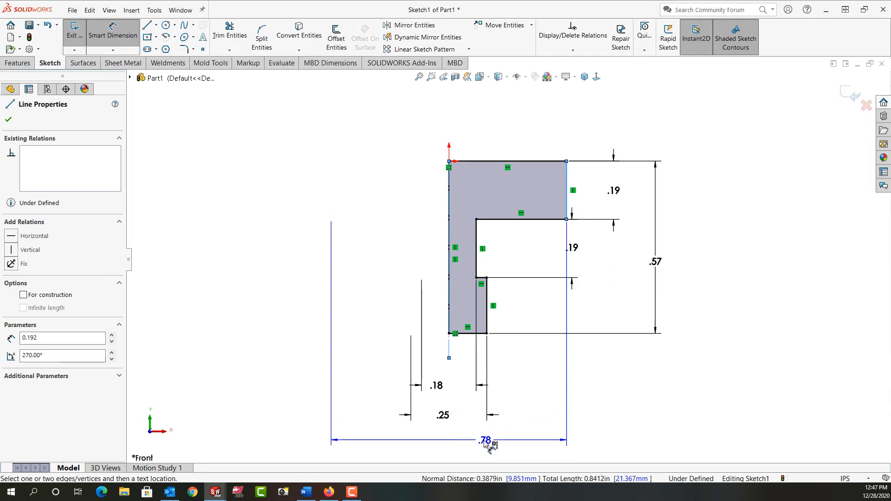
Step: Add the .59 (0.588) diameter on the upper outer edge and close the Dimension PropertyManager
left_click(484, 440)
type(".588")
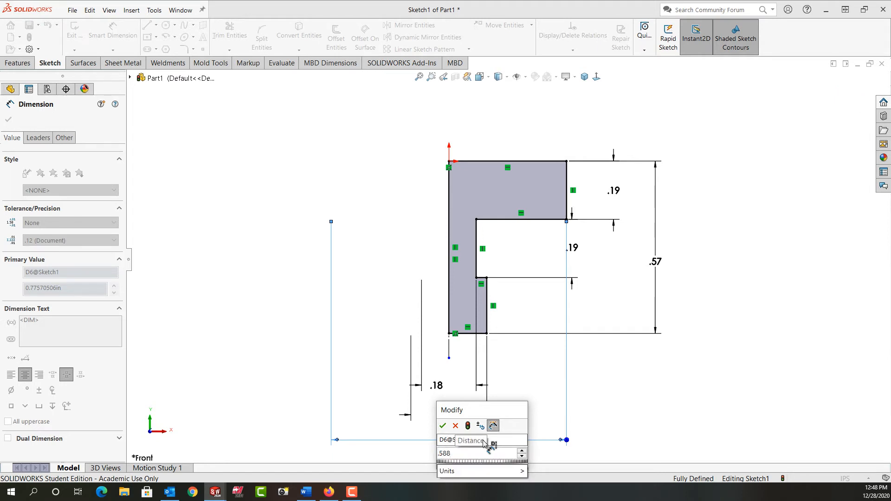
left_click(443, 426)
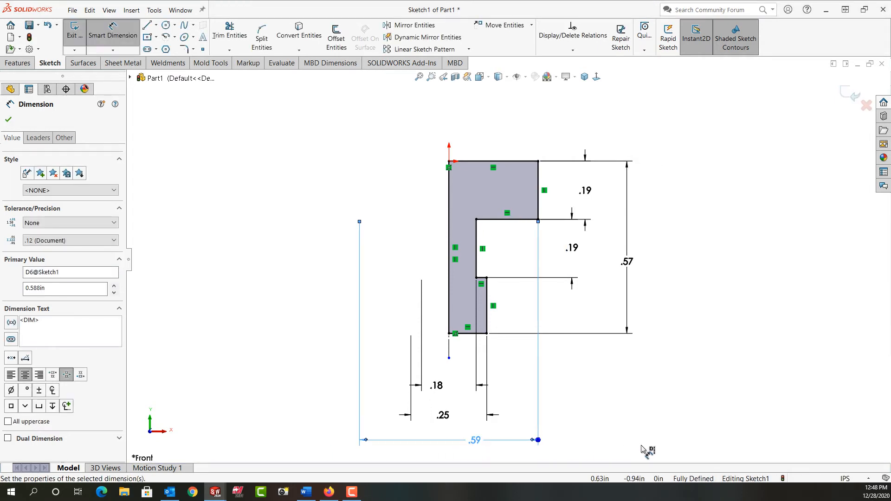
mouse_move(486, 395)
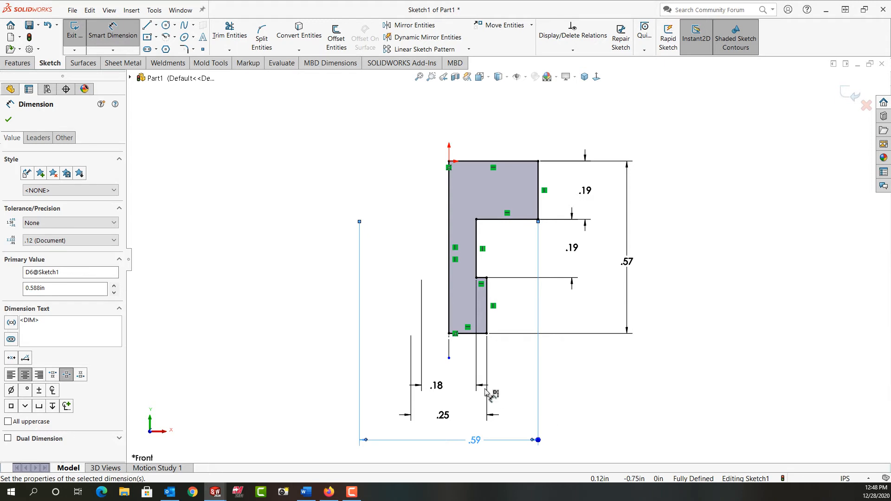
mouse_move(318, 302)
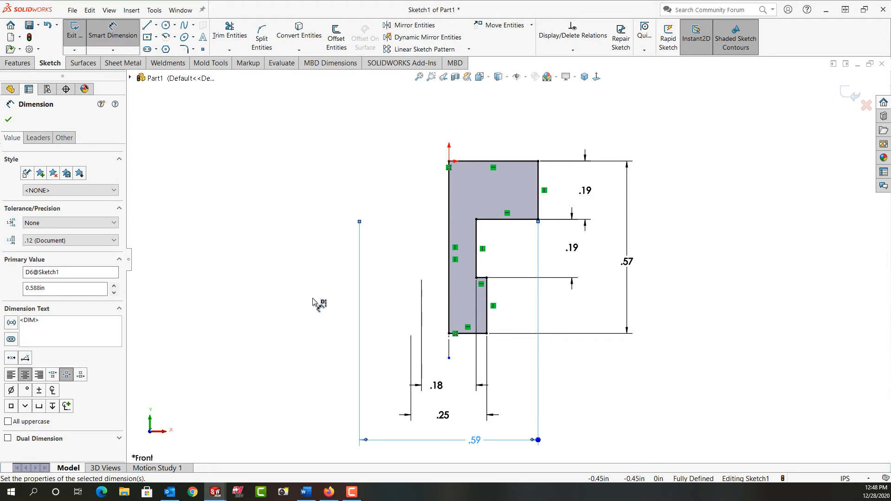
left_click(8, 120)
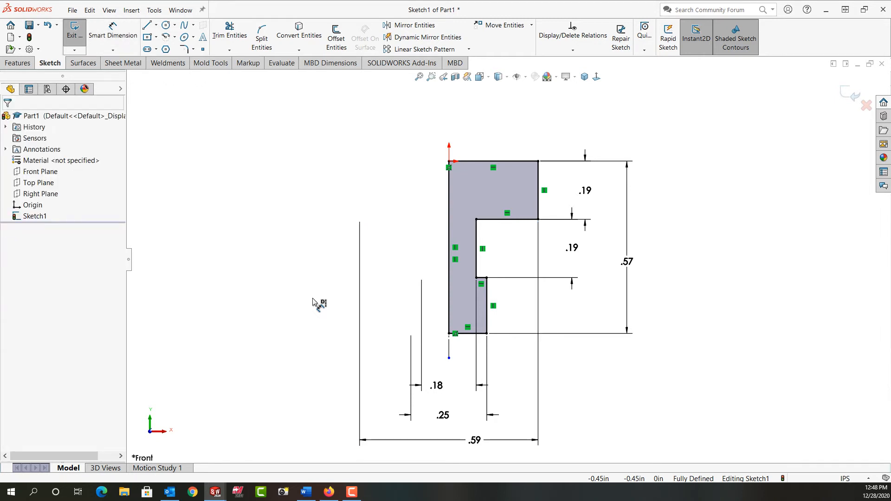
mouse_move(685, 483)
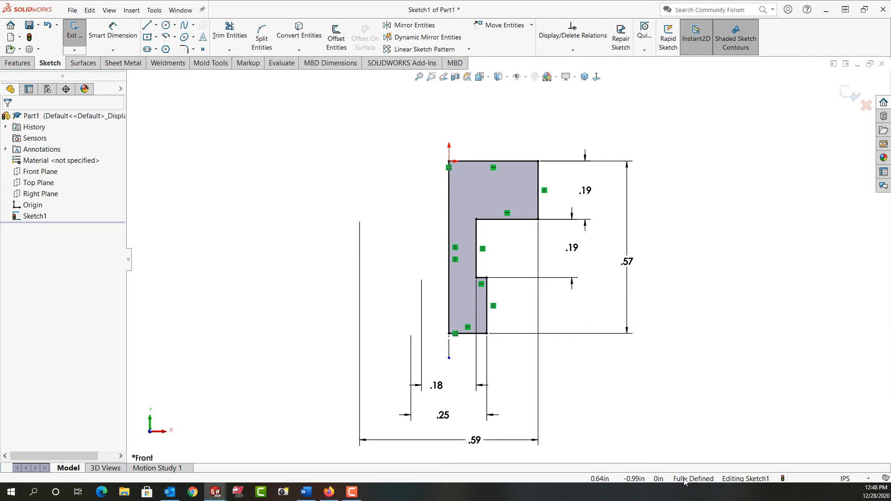
mouse_move(664, 404)
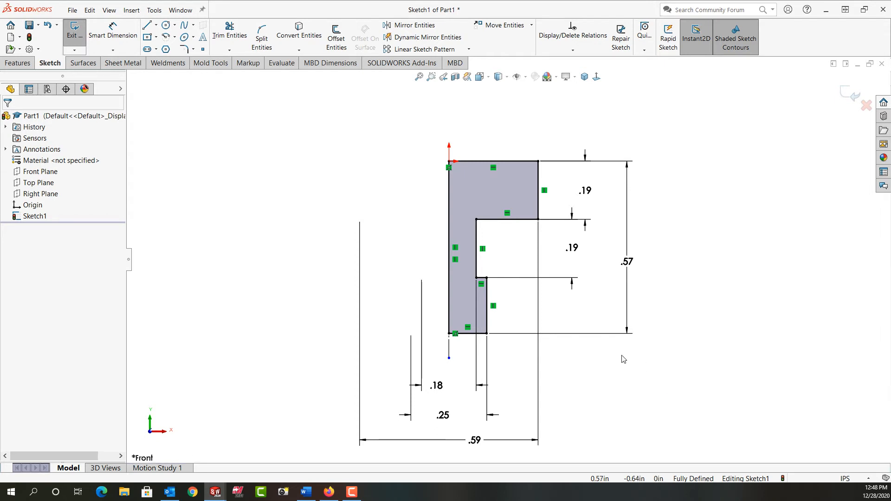
mouse_move(496, 320)
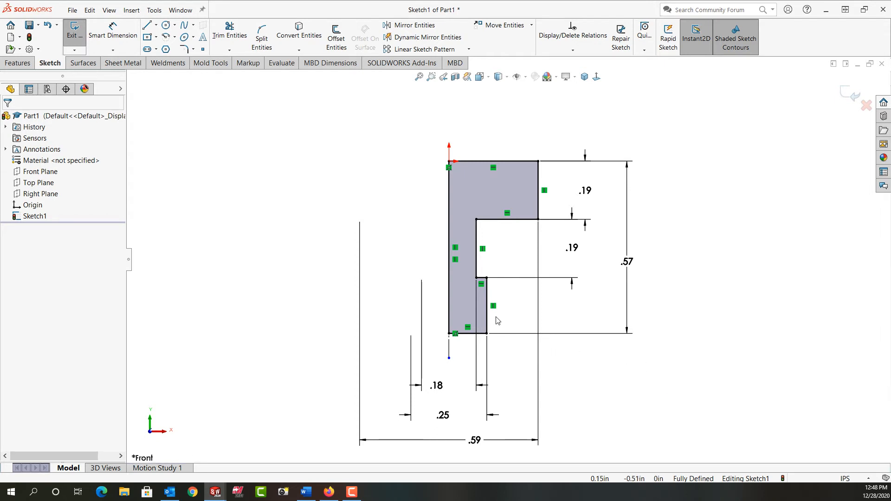
mouse_move(509, 249)
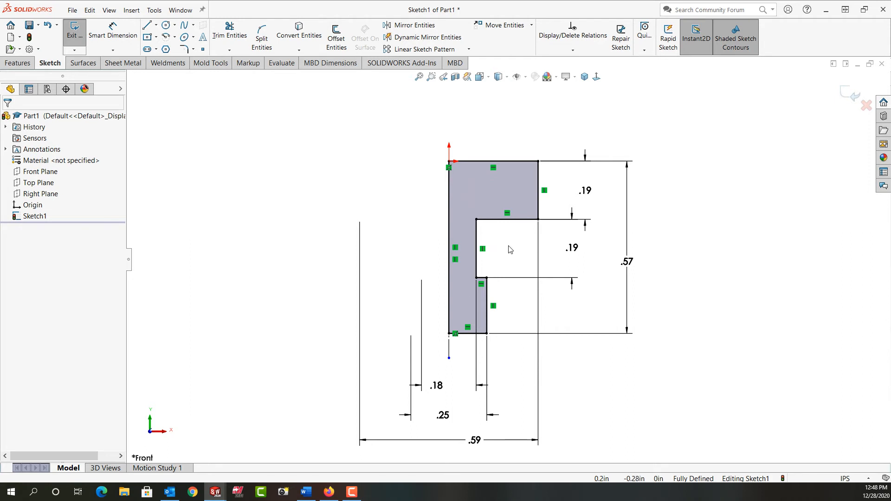
mouse_move(675, 200)
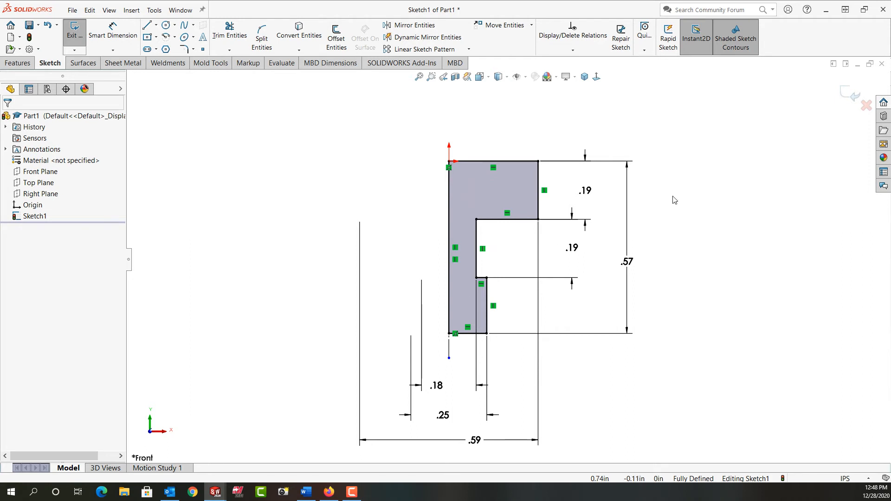
mouse_move(671, 197)
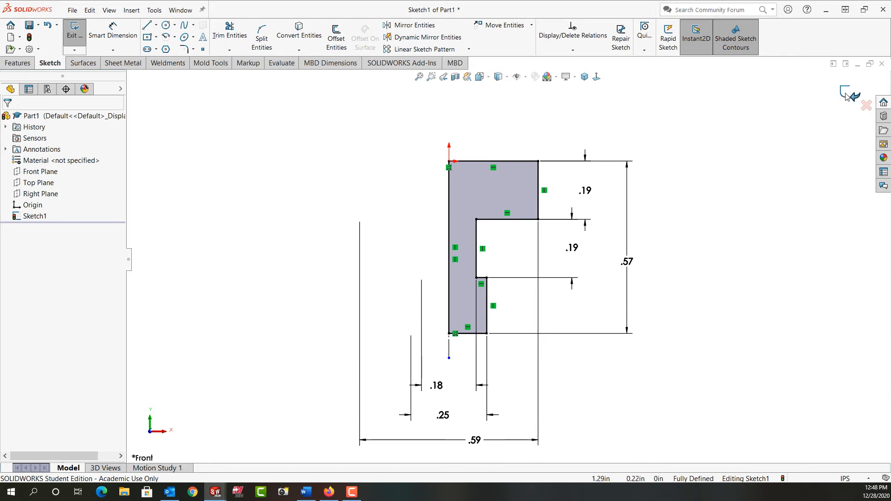
mouse_move(667, 183)
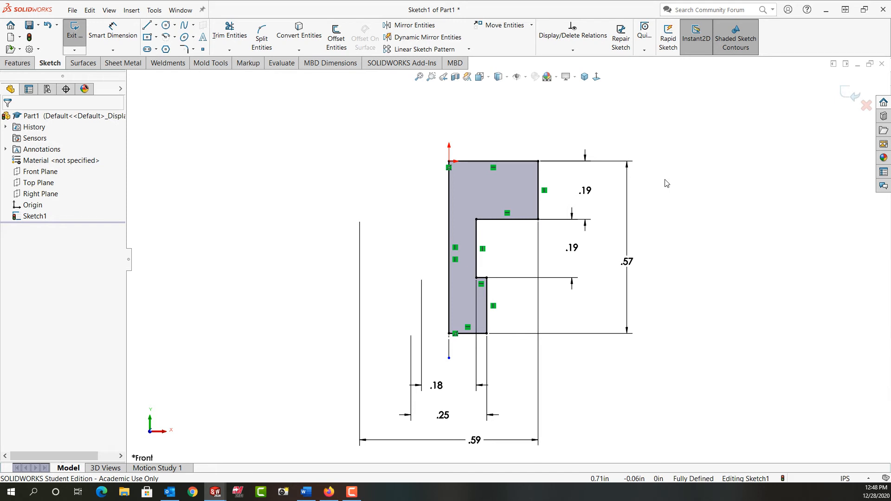
Step: Exit the fully defined sketch from the right-click shortcut toolbar
right_click(665, 183)
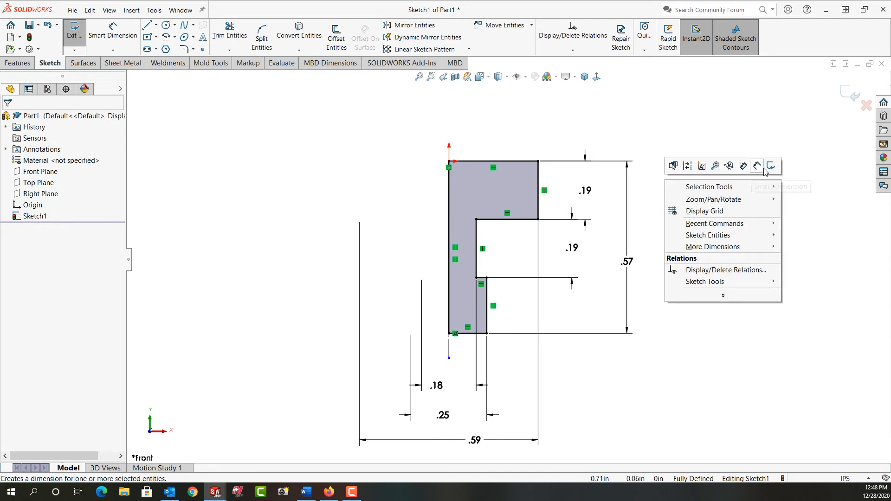
left_click(74, 29)
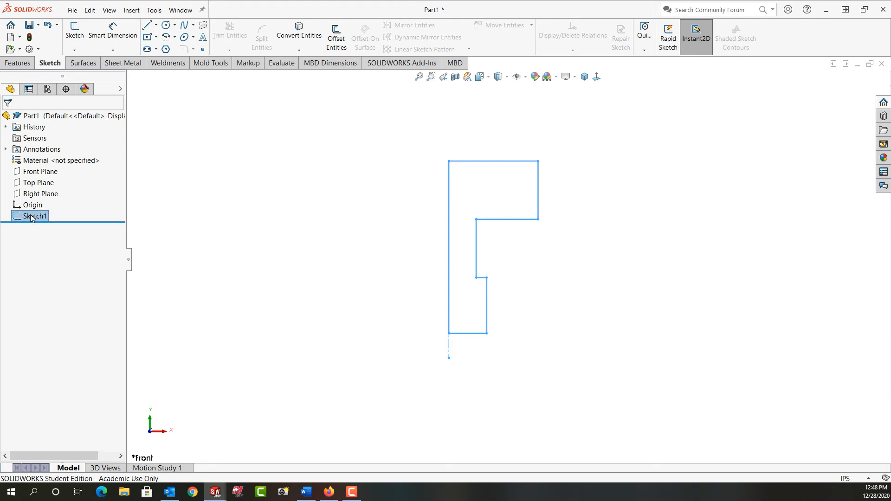
mouse_move(85, 209)
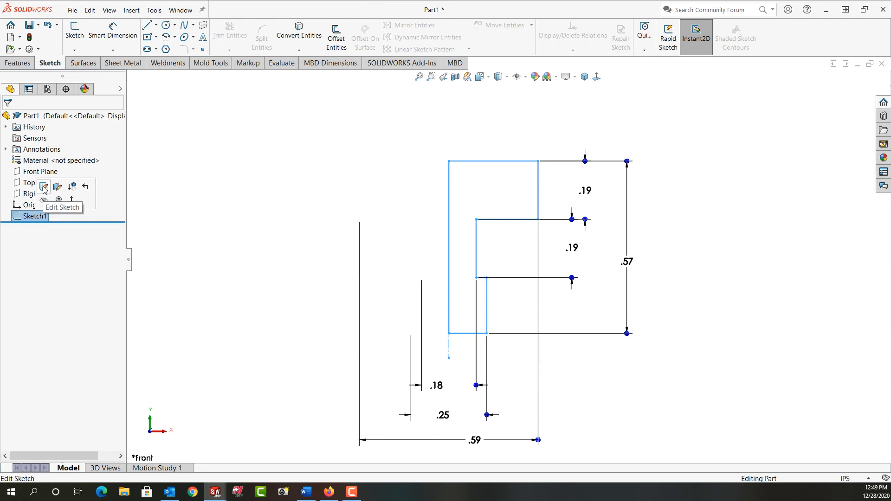
Step: Edit Sketch1, delete its .59 dimension, and reopen it for editing
left_click(43, 187)
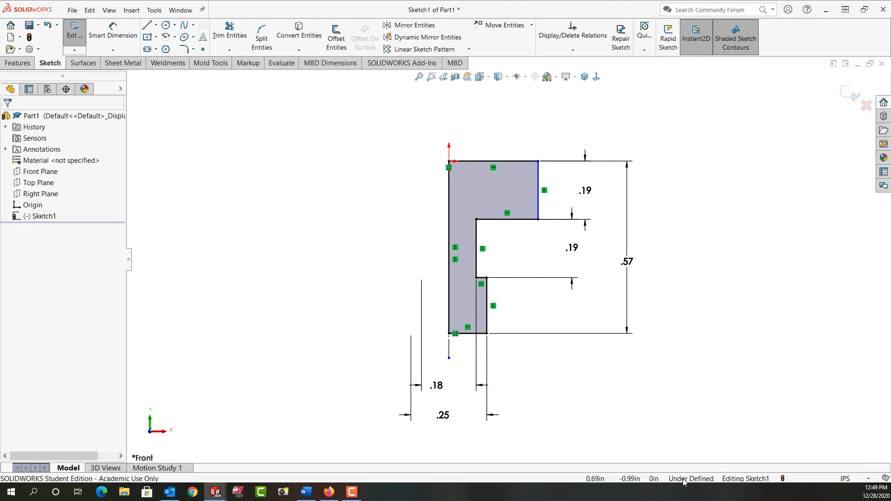
mouse_move(676, 266)
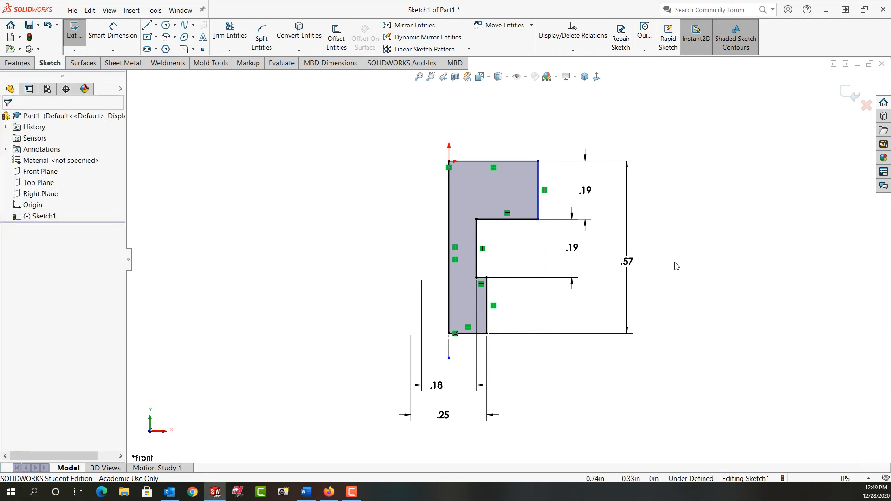
left_click(42, 216)
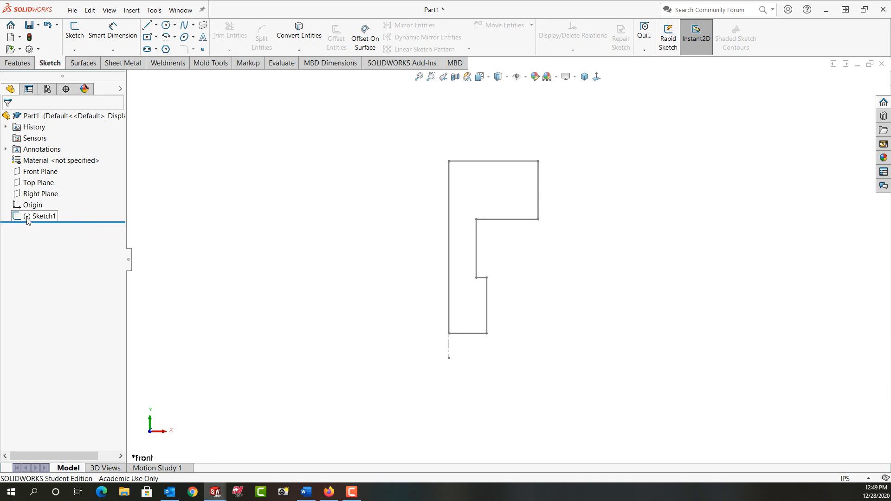
left_click(41, 216)
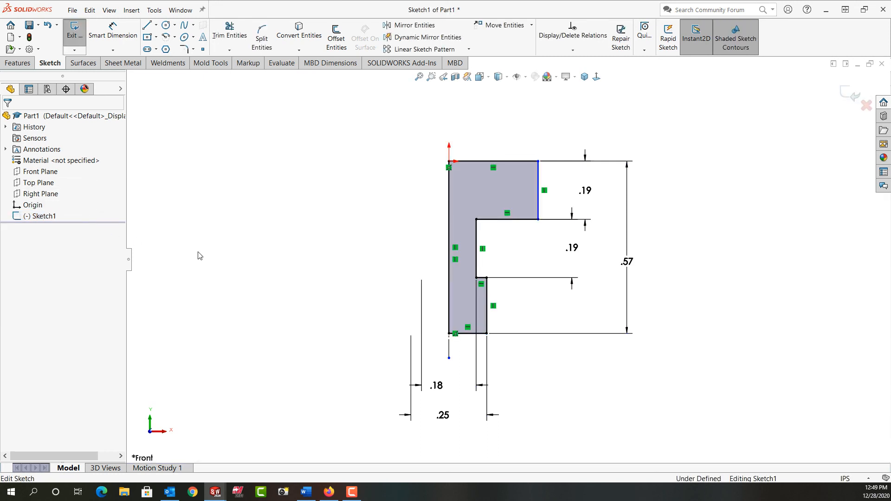
Step: Re-add the 0.588in diameter dimension from the centerline to the right edge
right_click(629, 324)
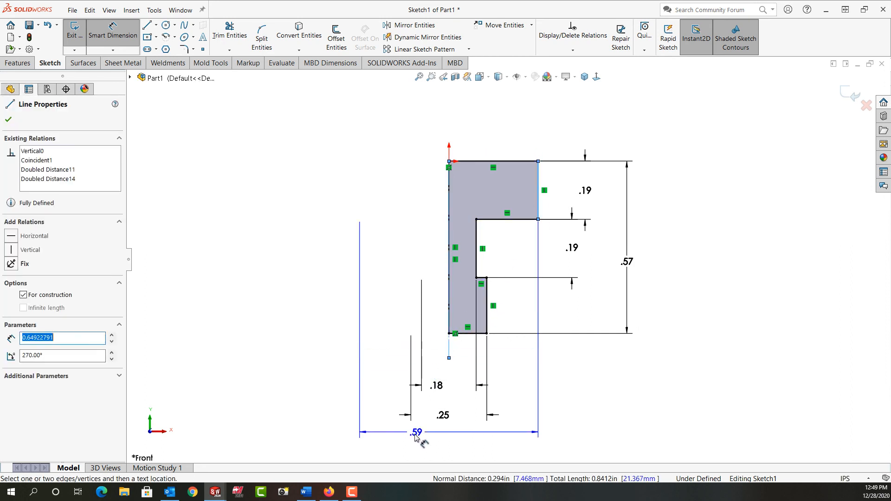
left_click(417, 432)
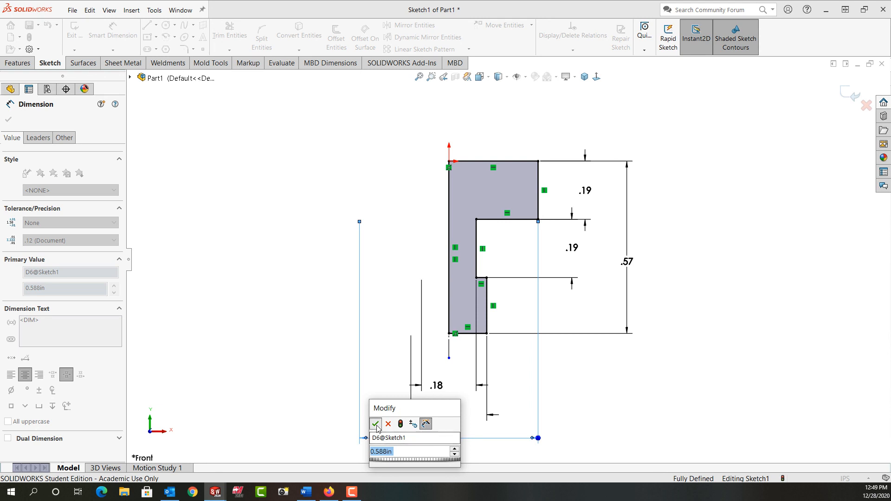
left_click(376, 425)
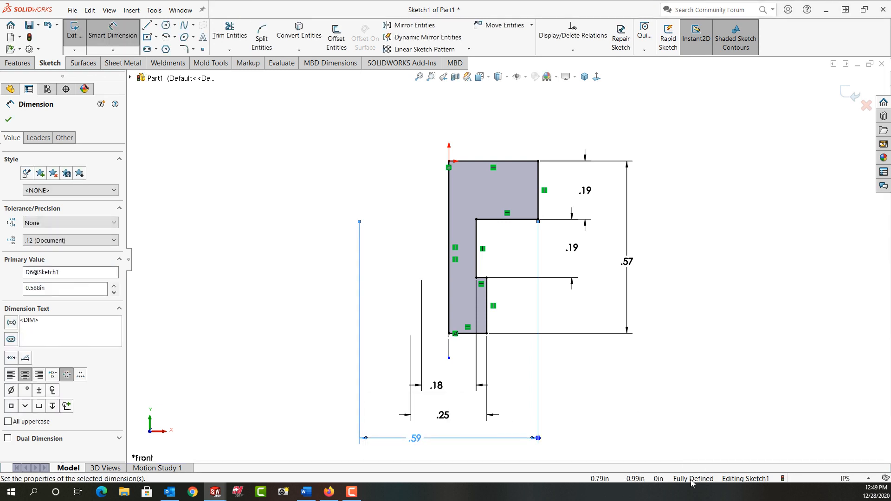
mouse_move(673, 269)
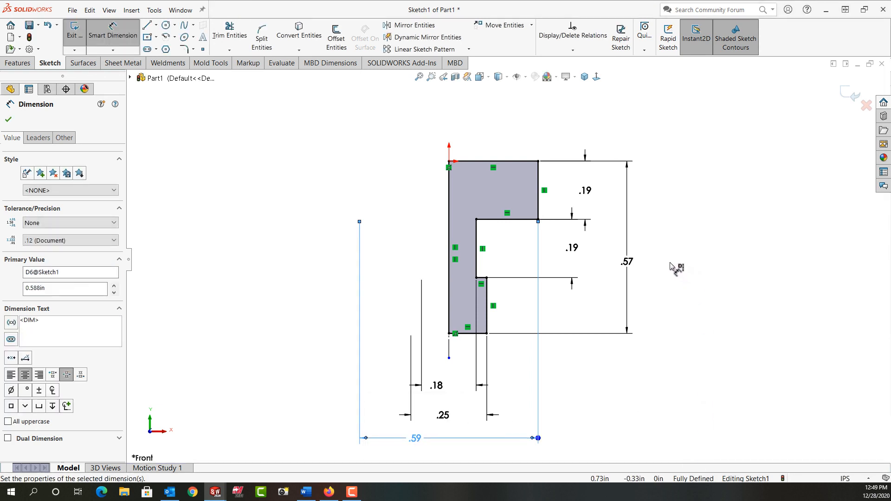
right_click(674, 268)
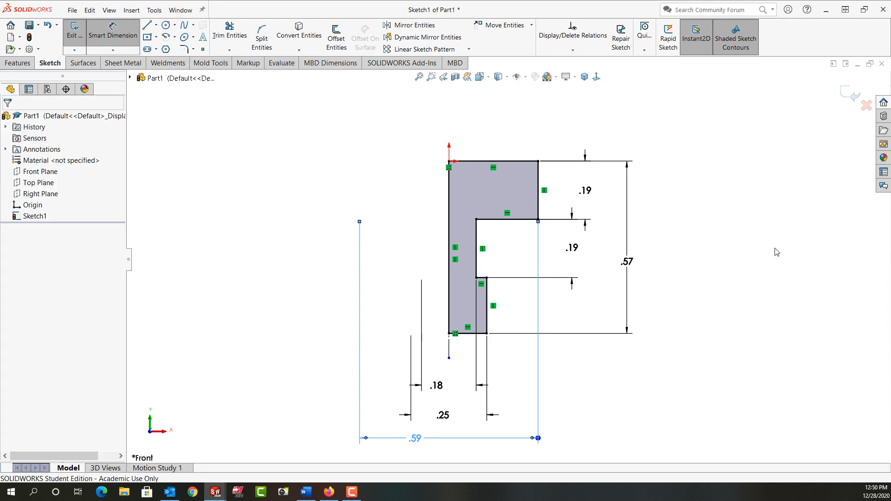
Step: Exit Sketch1 again, leaving the fully defined profile
left_click(74, 28)
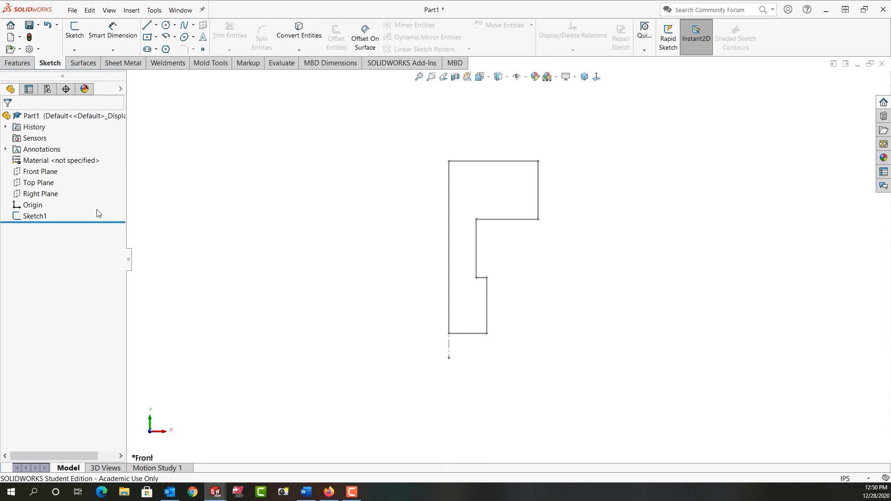
mouse_move(180, 222)
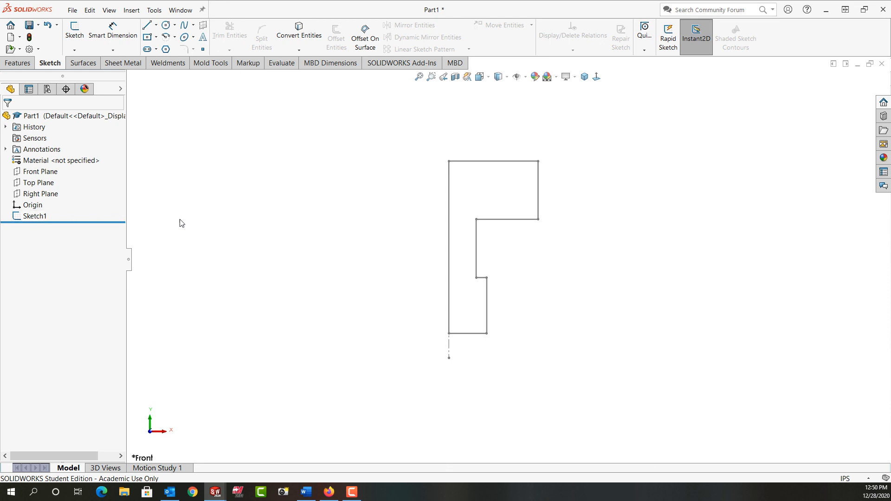
mouse_move(205, 221)
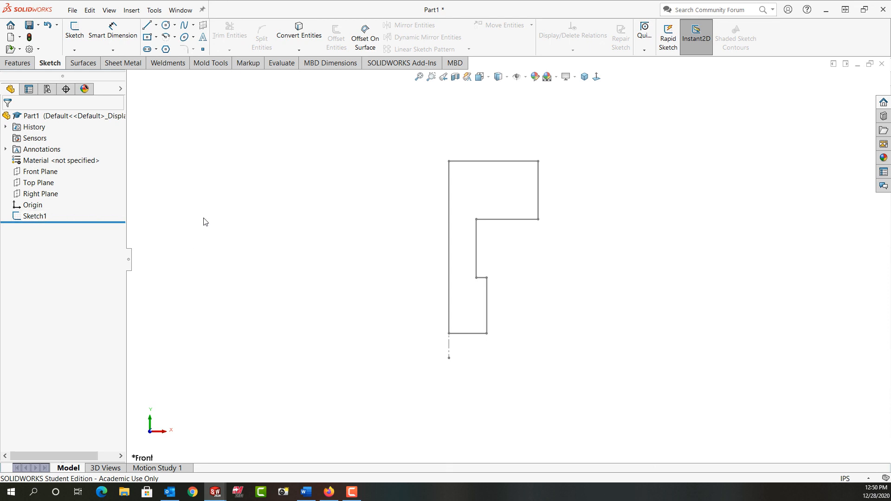